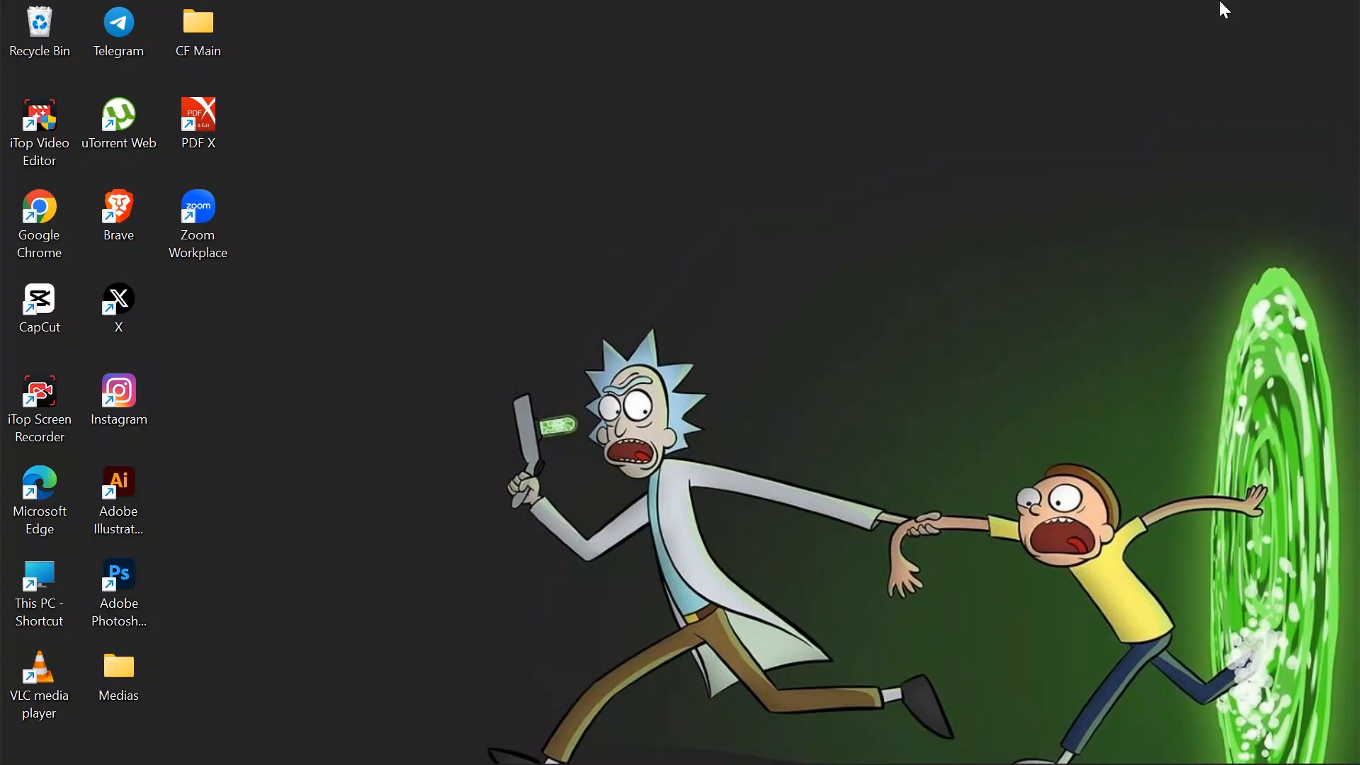
mouse_move(902, 140)
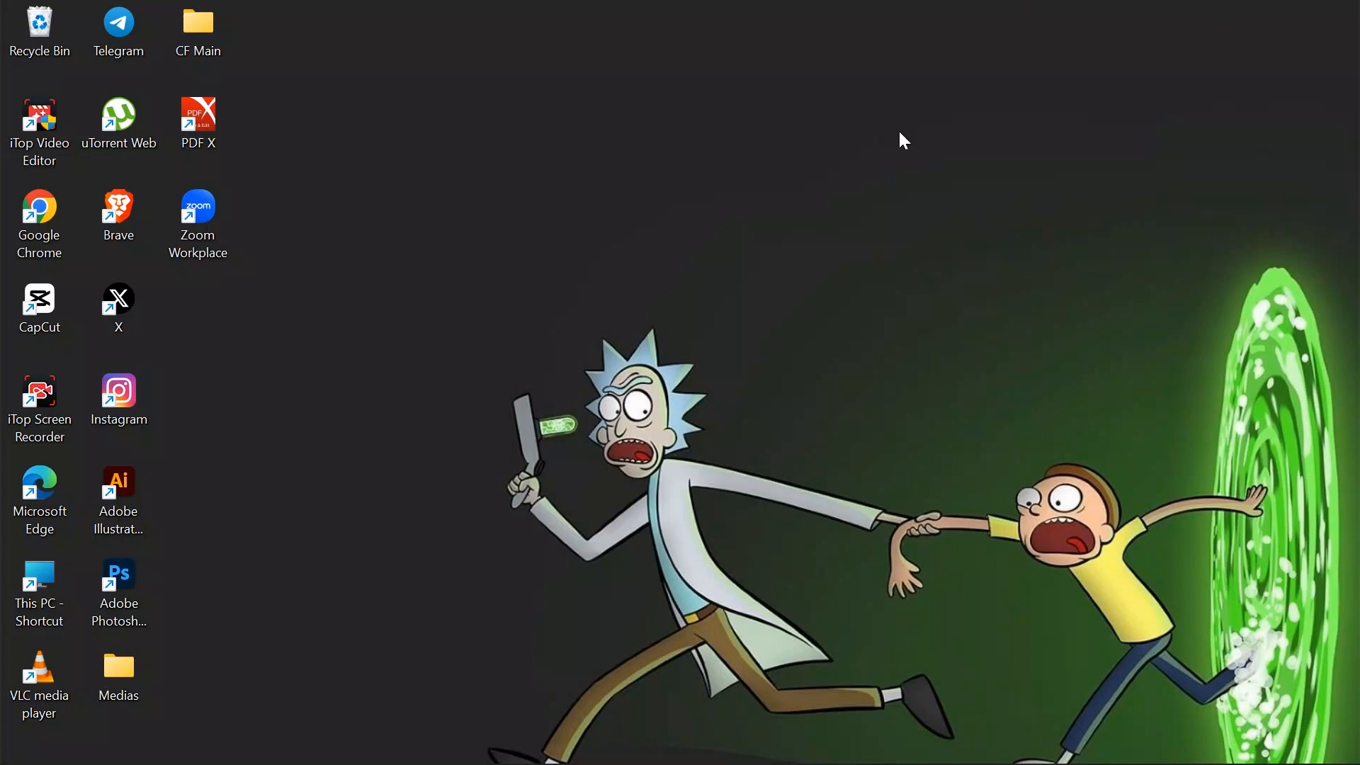
mouse_move(972, 230)
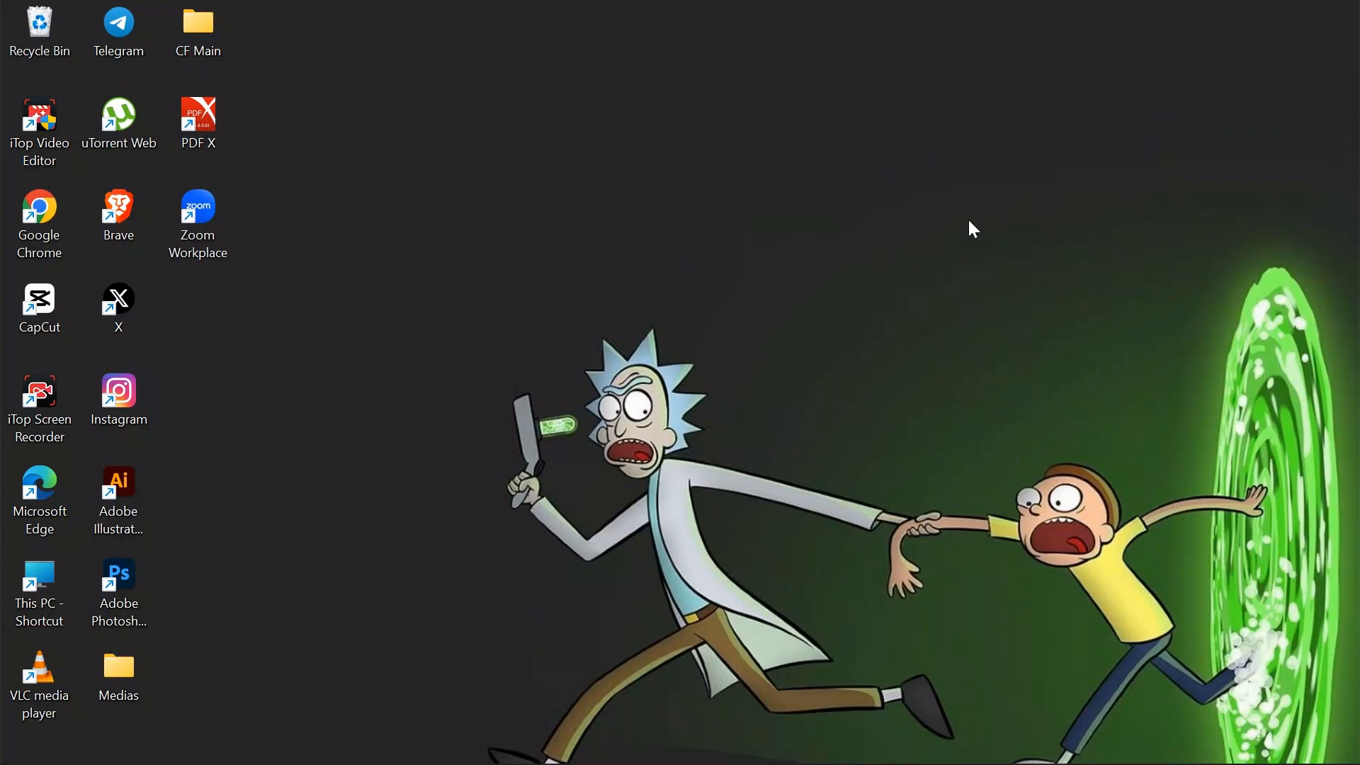
mouse_move(415, 251)
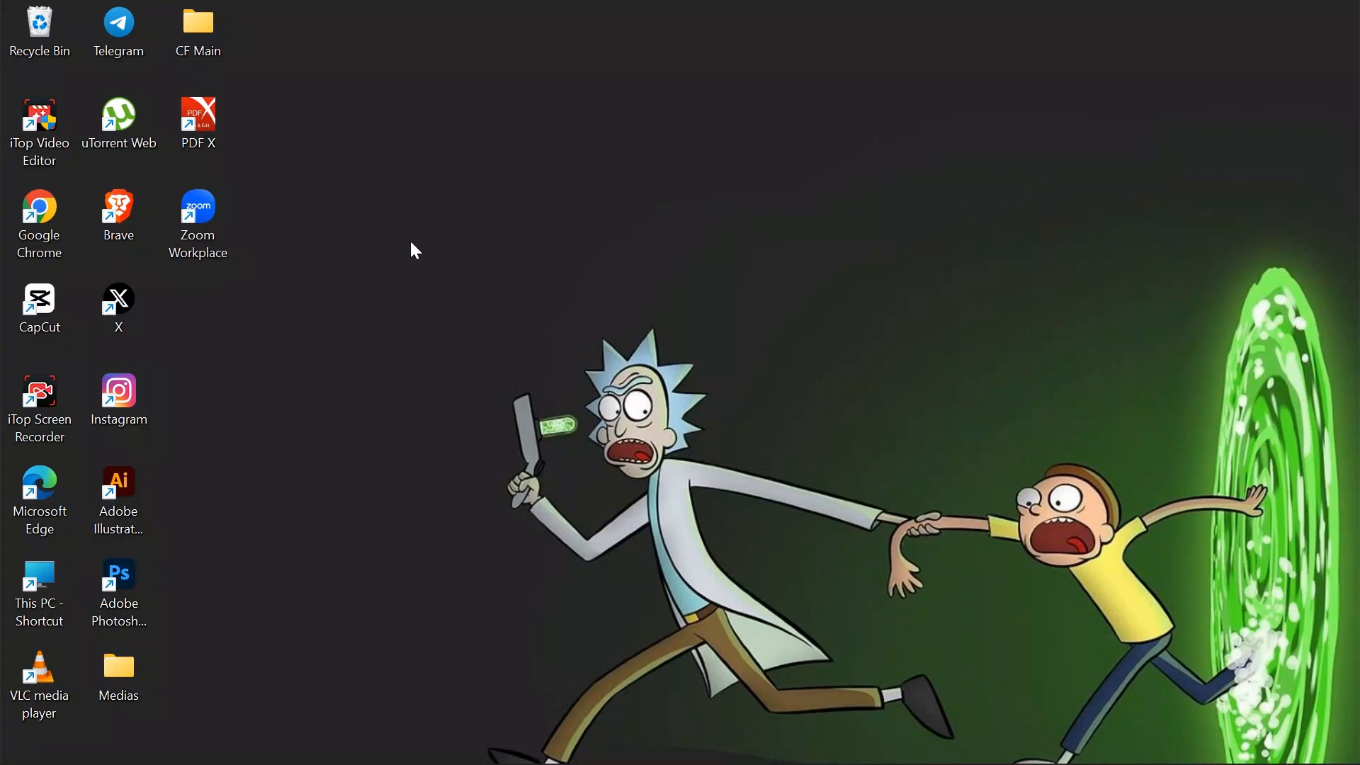
Launch Zoom Workplace from its desktop shortcut onto the Home tab
click(197, 212)
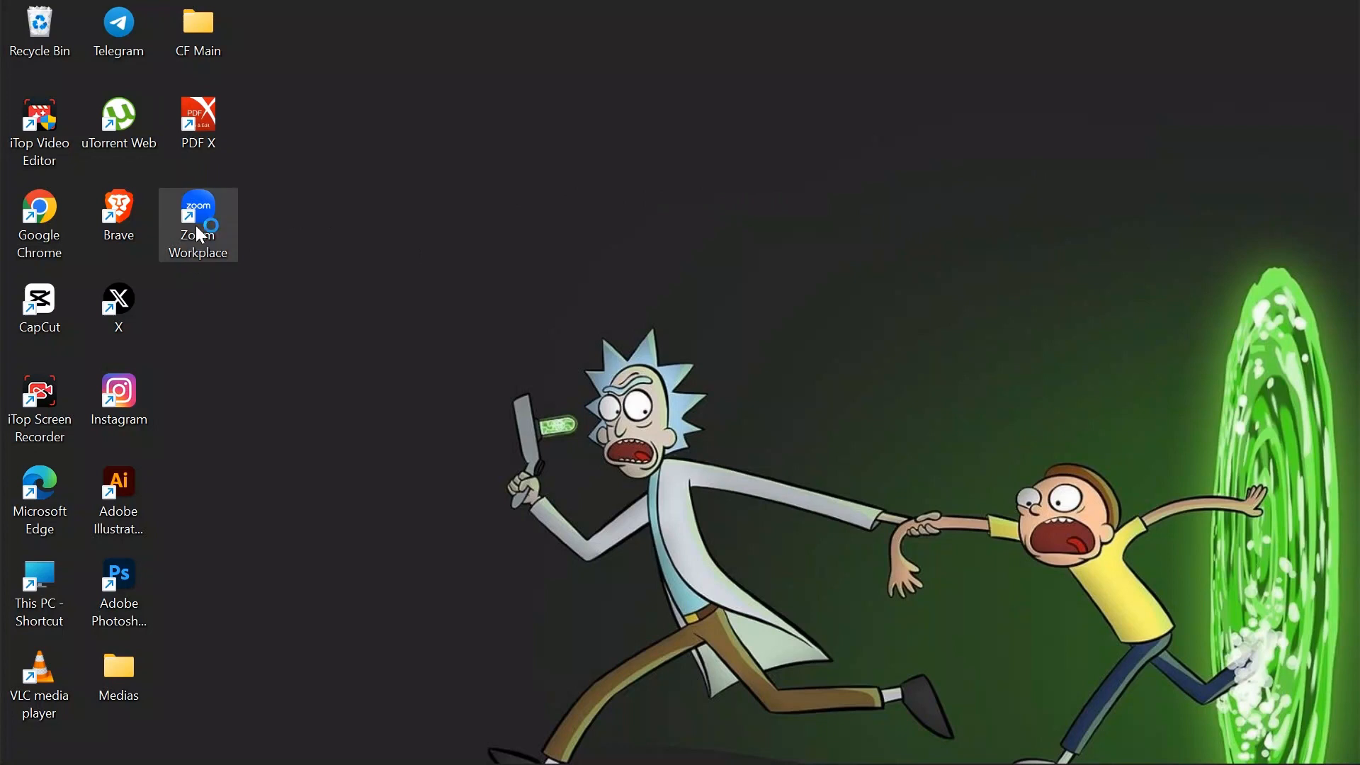
double_click(197, 209)
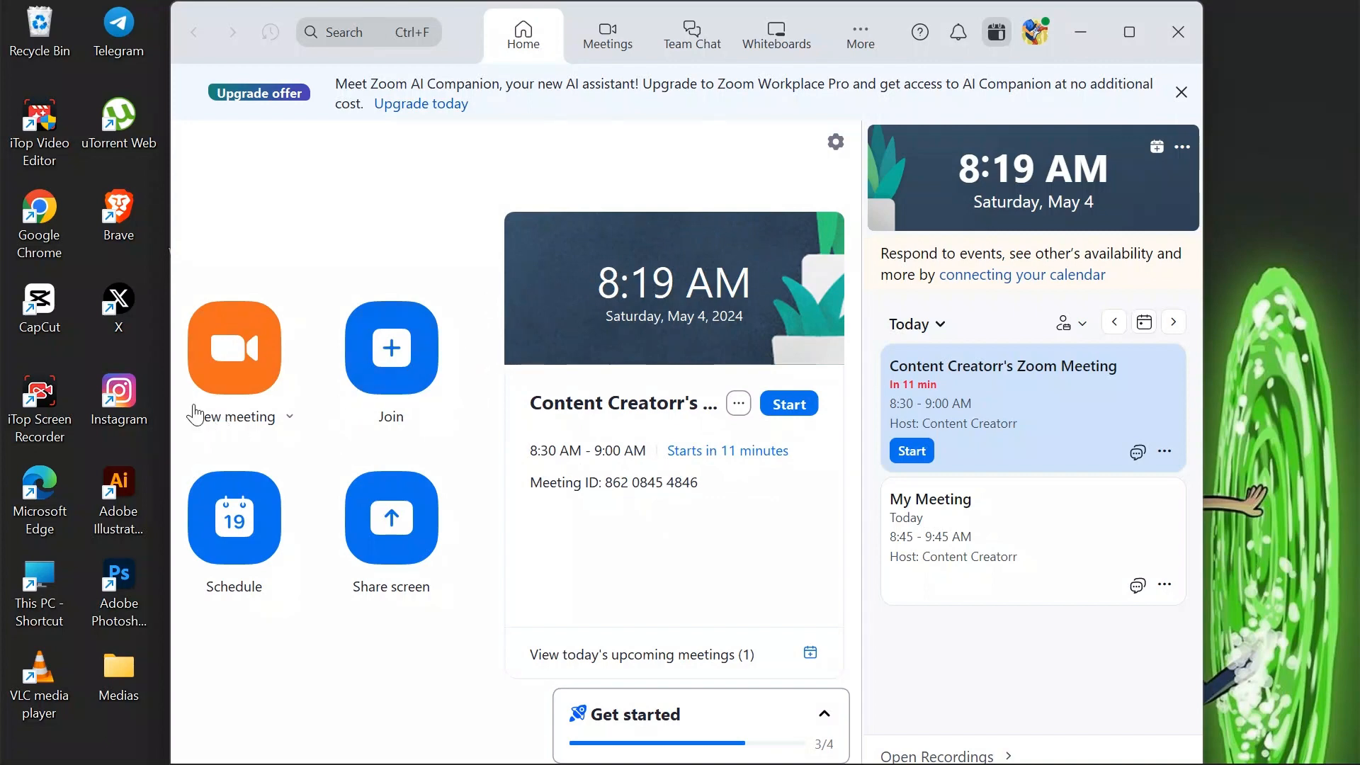
mouse_move(165, 482)
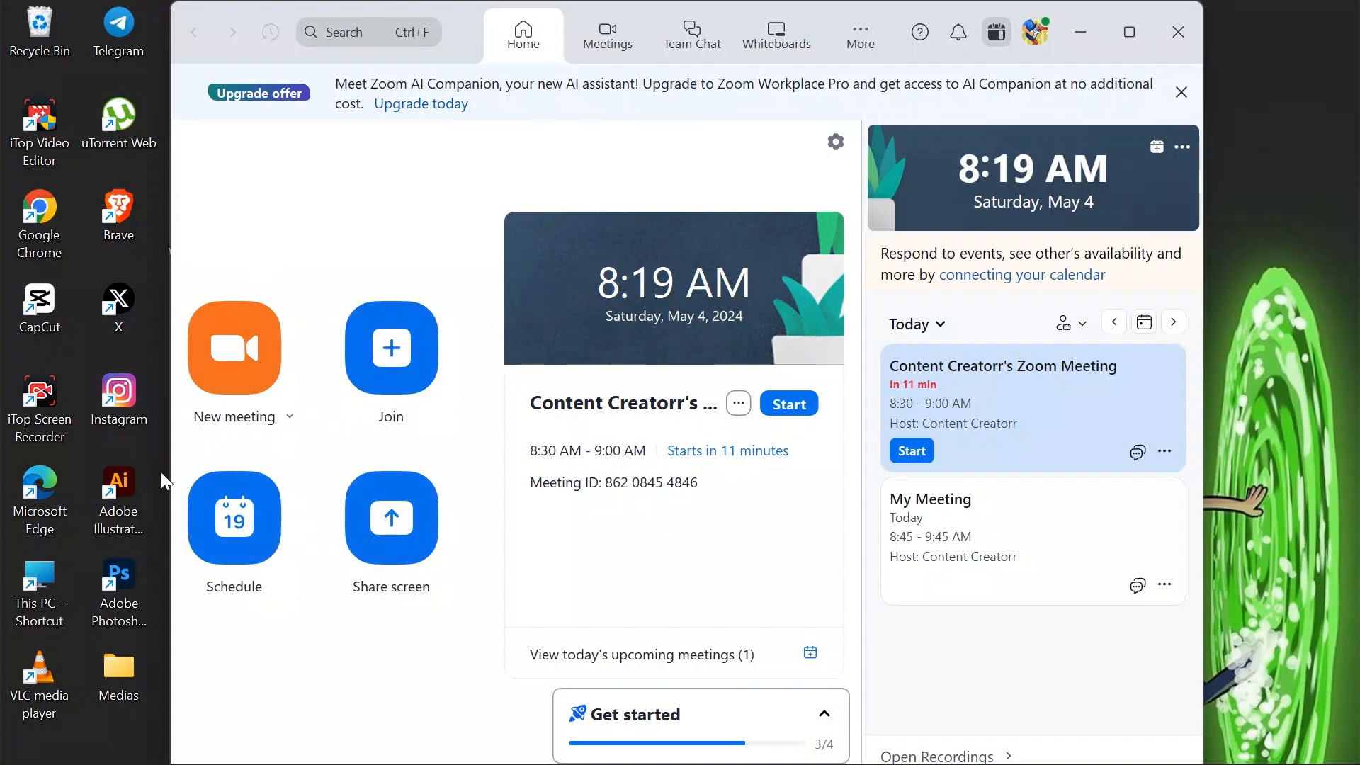
mouse_move(494, 401)
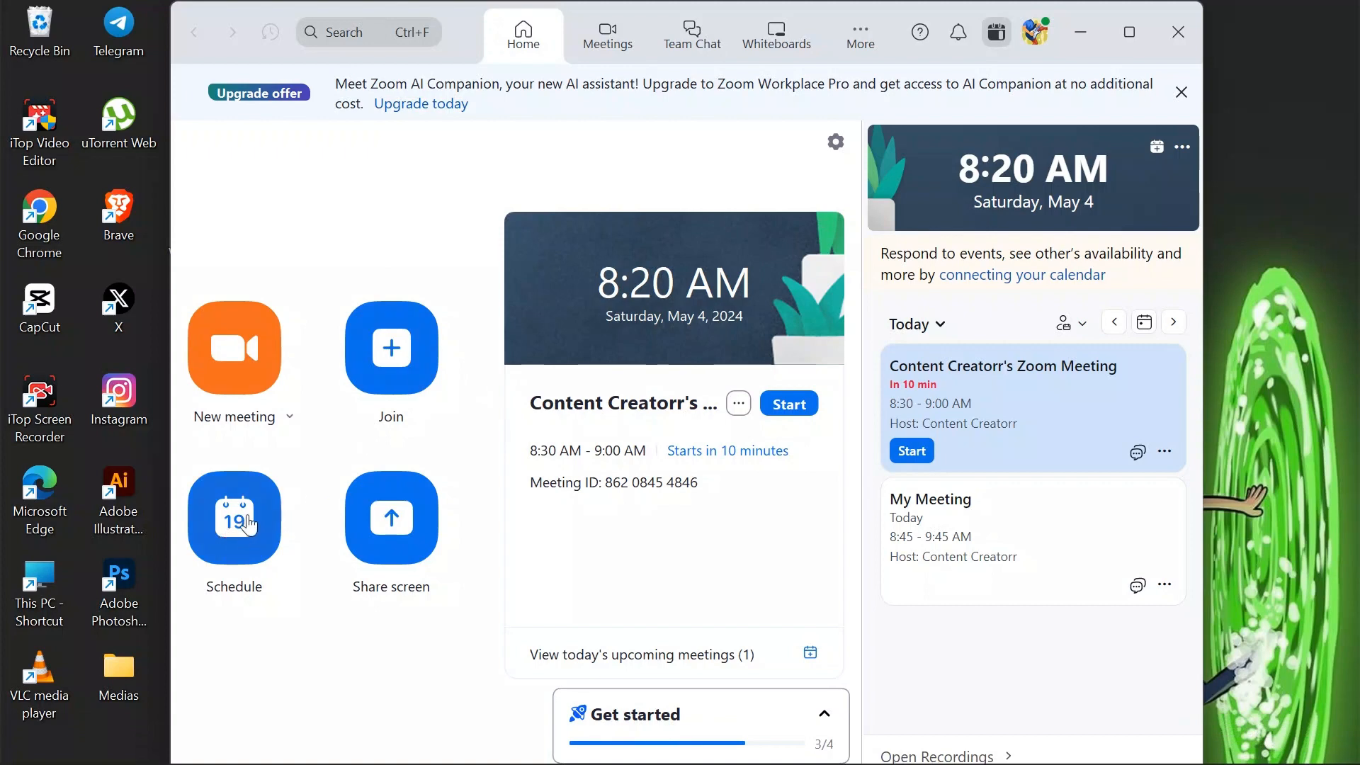
Begin scheduling a new Content Creatorr's Zoom Meeting for 05/04/2024, 8:30–9:00 AM
click(233, 518)
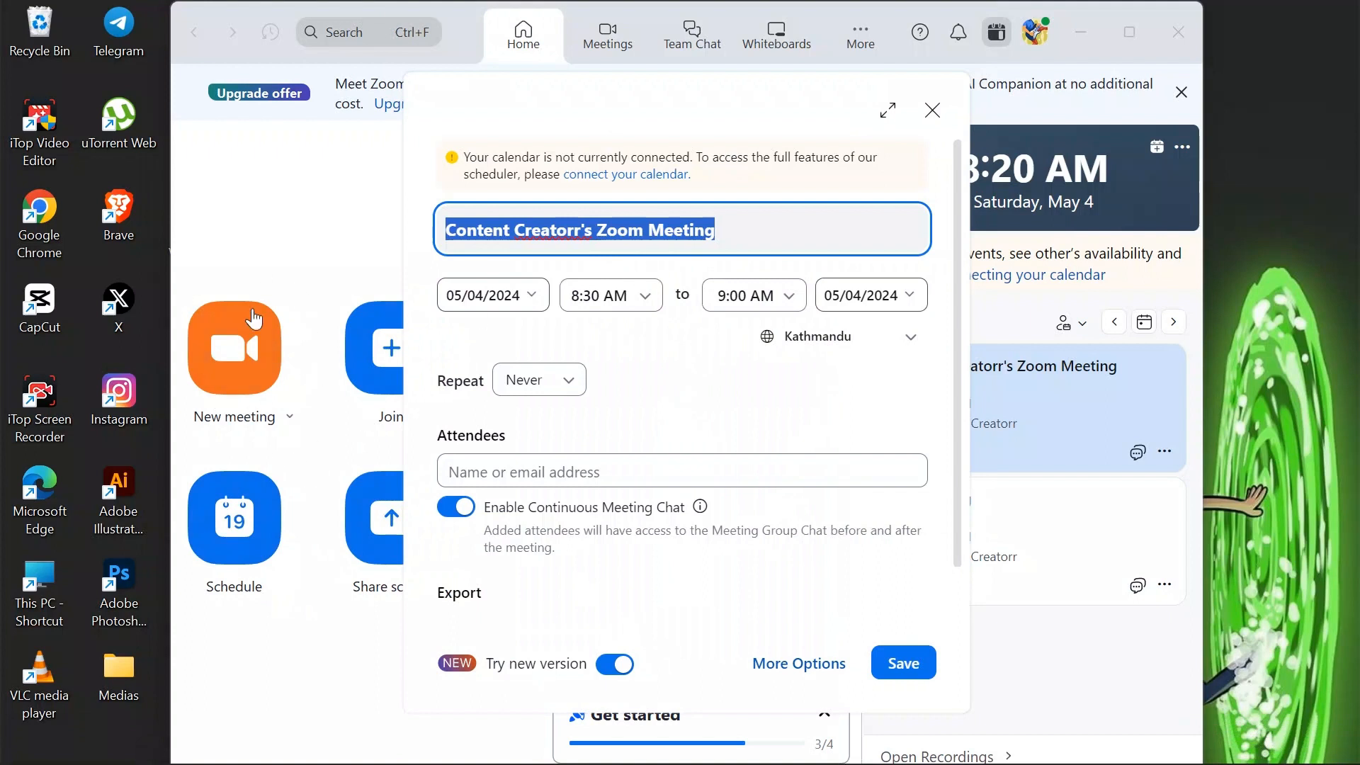
mouse_move(666, 359)
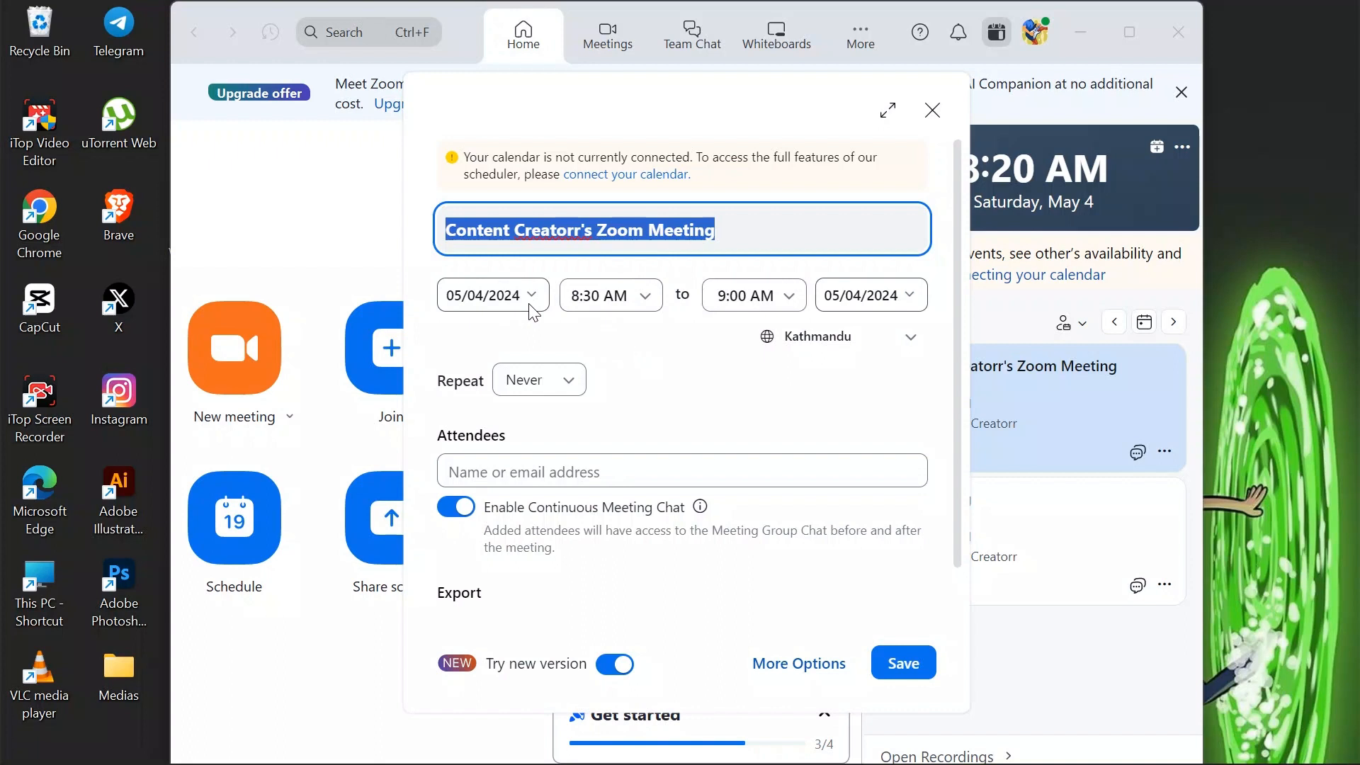
mouse_move(518, 344)
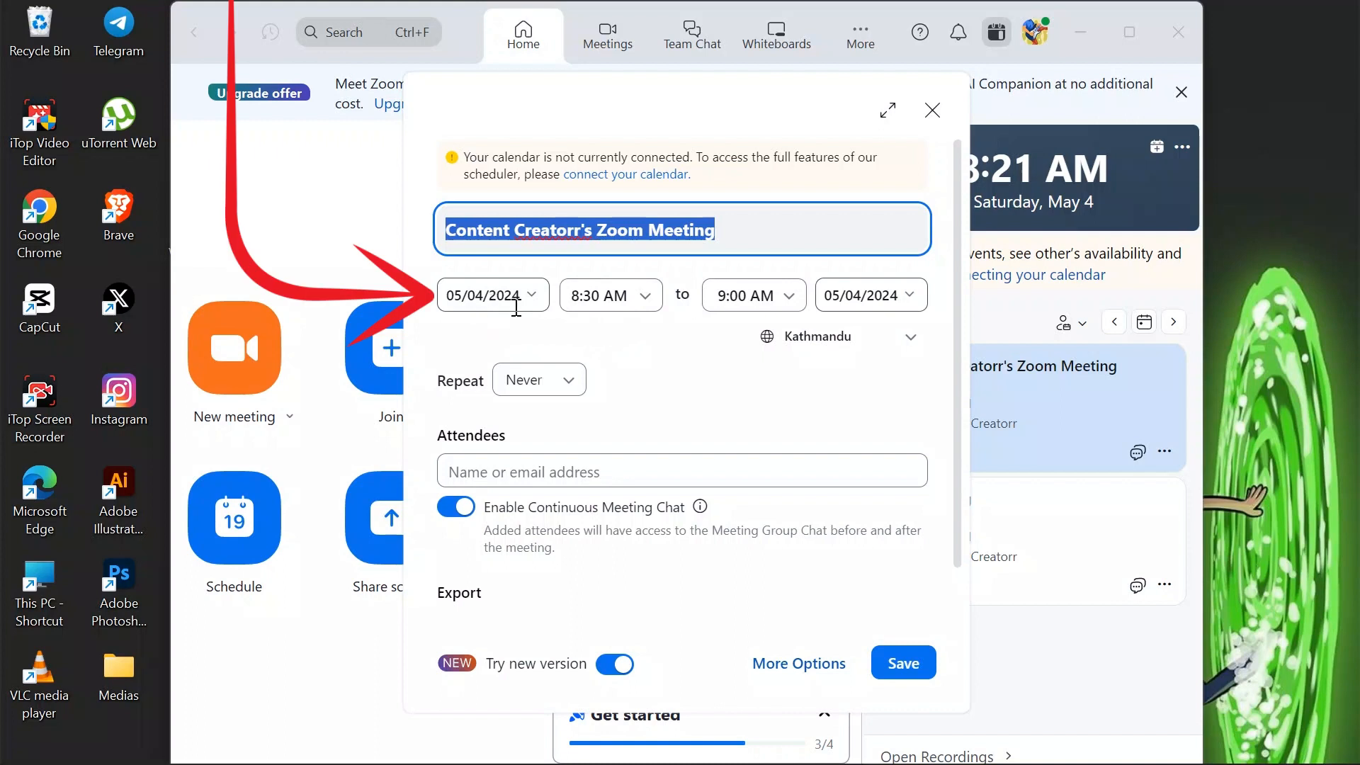
mouse_move(854, 301)
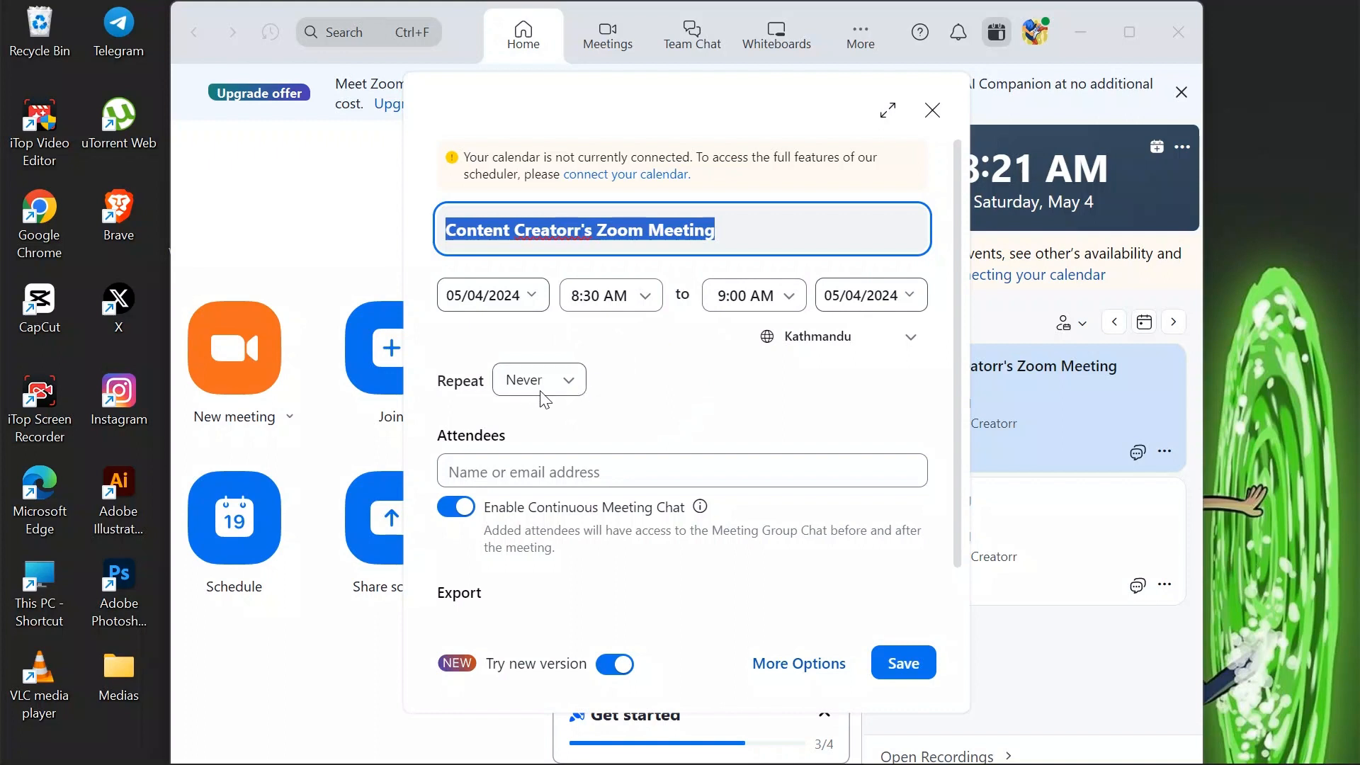
click(538, 379)
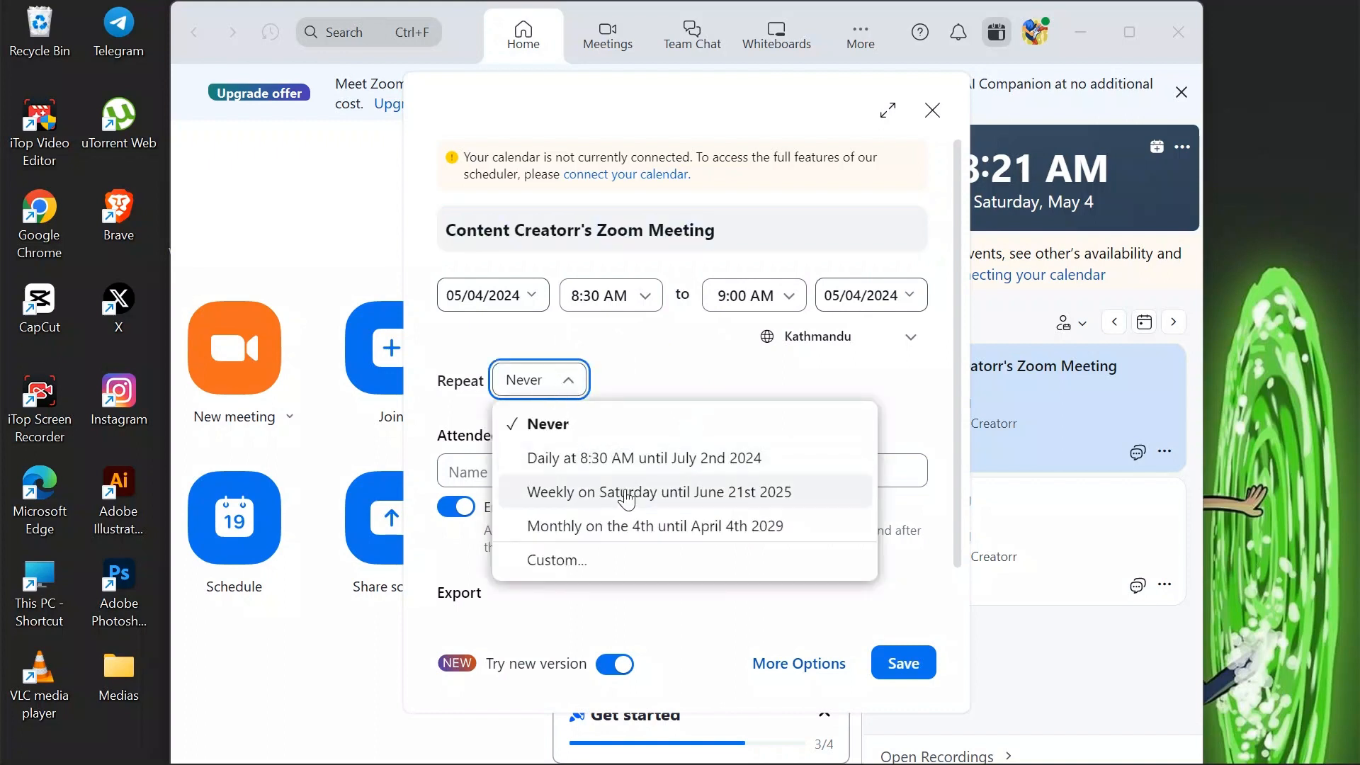
mouse_move(594, 427)
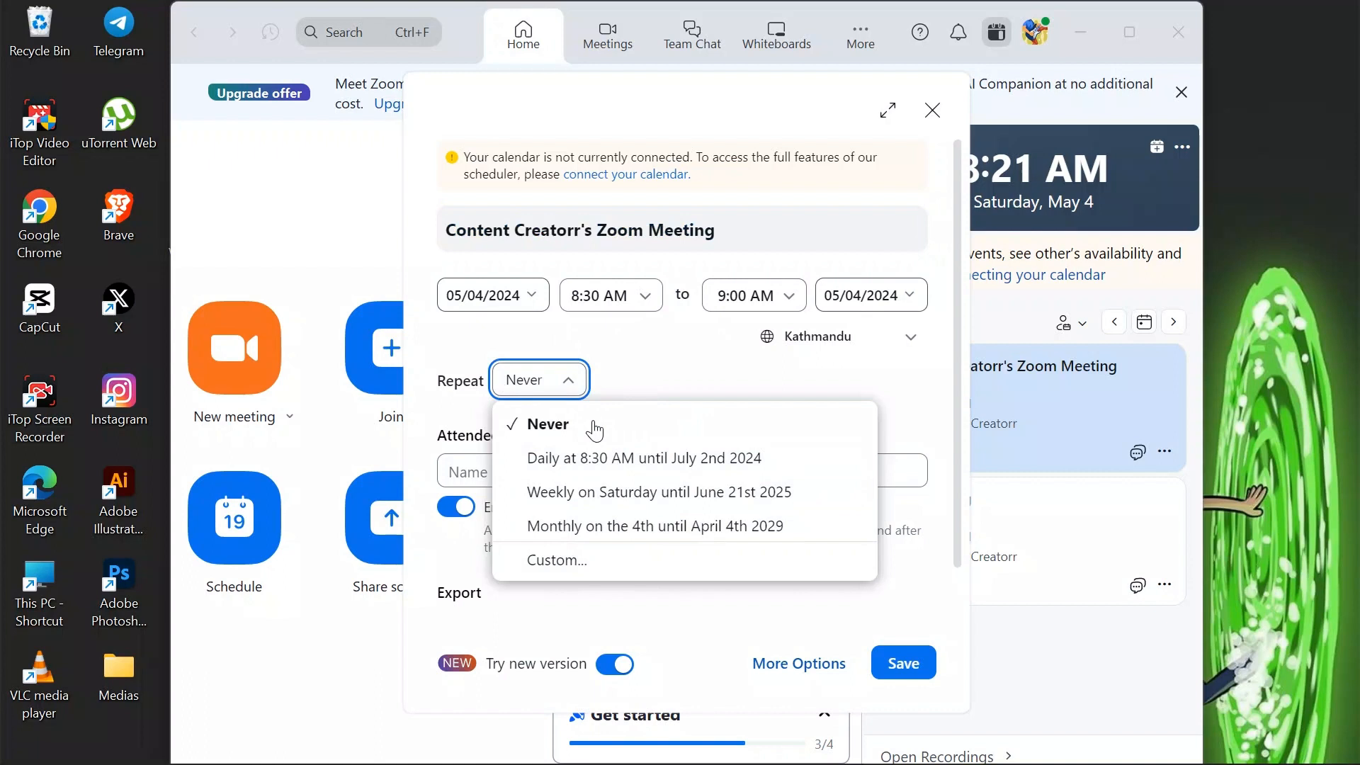
mouse_move(645, 368)
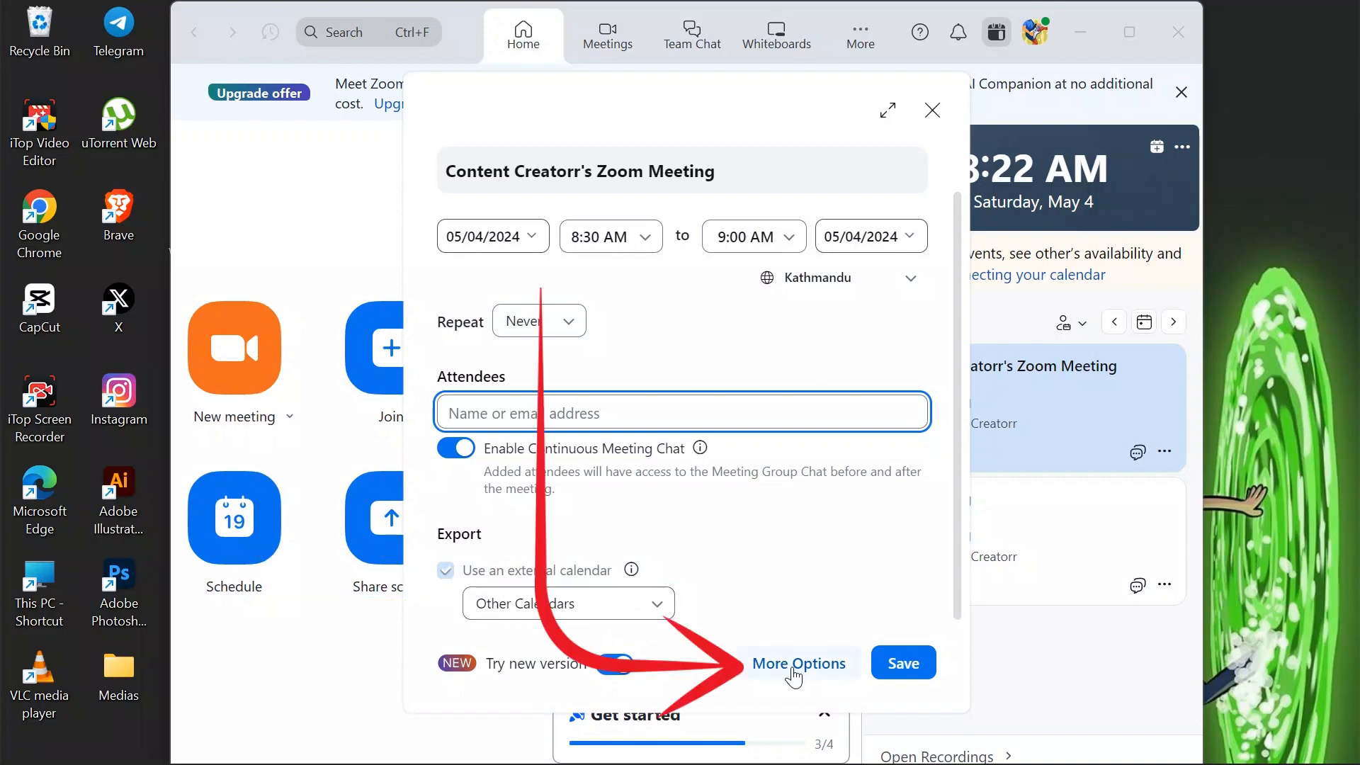
In the full meeting options, use the Personal Meeting ID and turn on Waiting Room
click(799, 663)
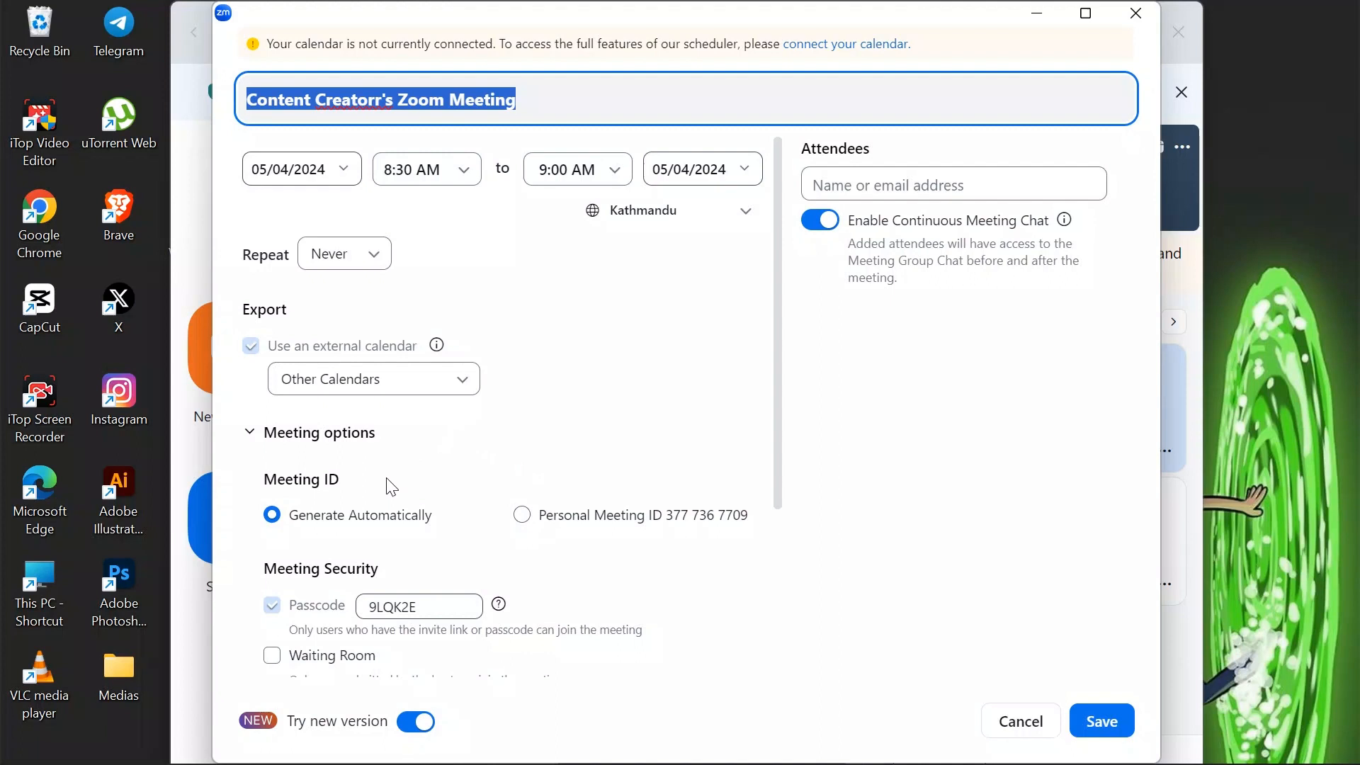
scroll(down, 3)
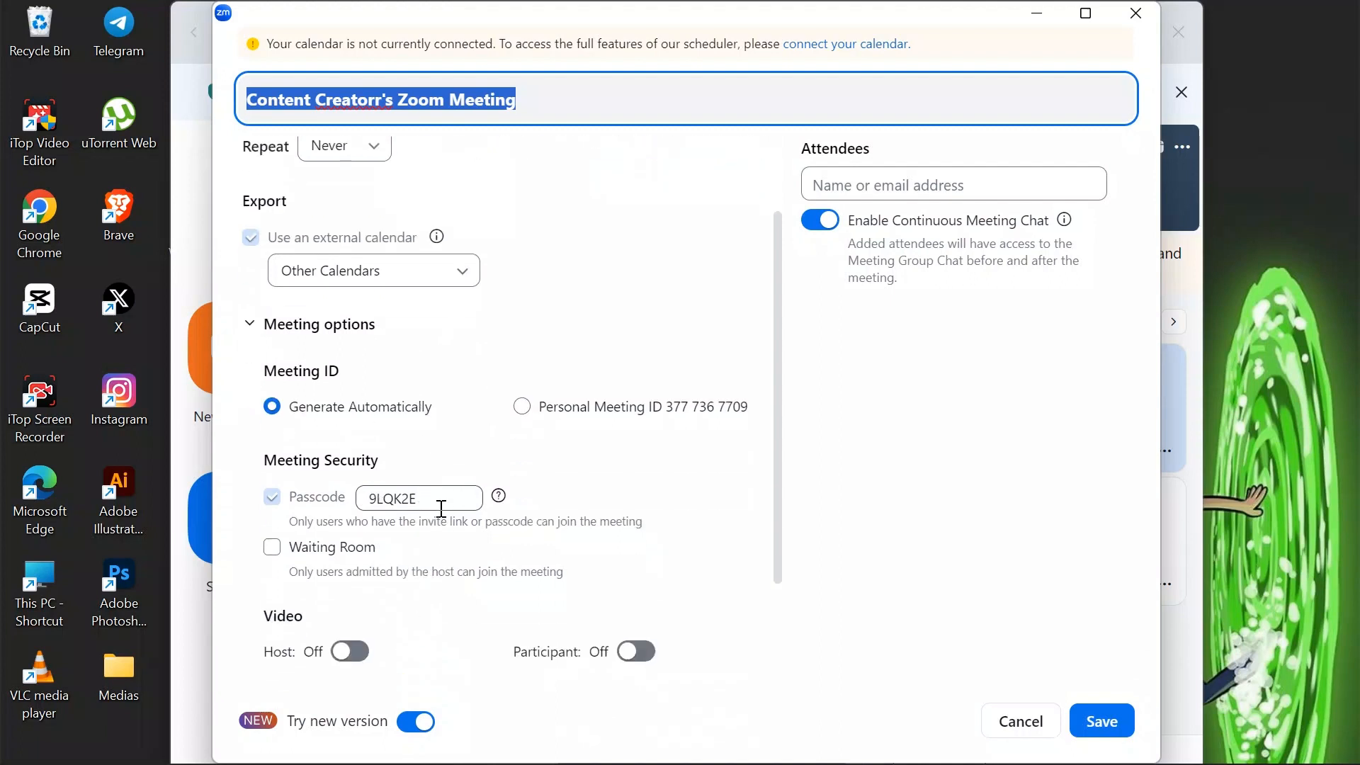
click(418, 497)
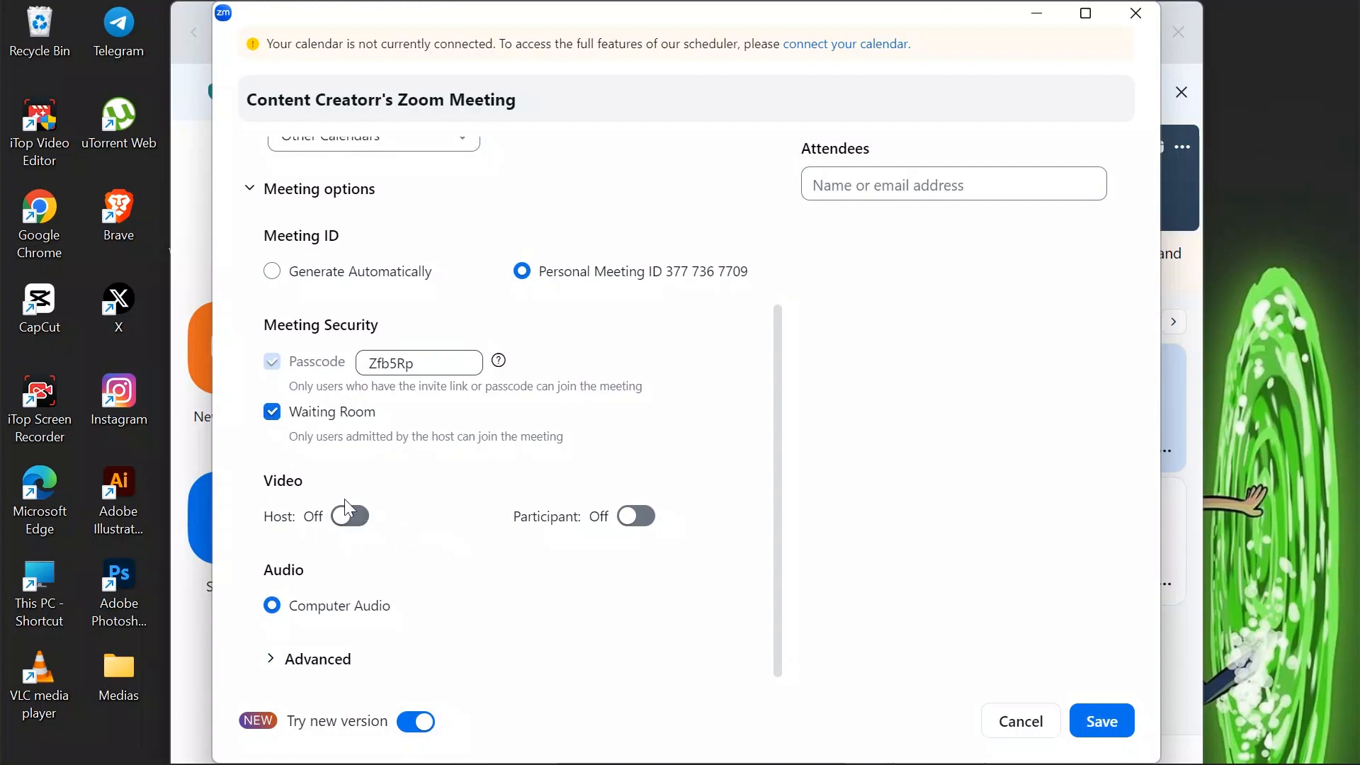
mouse_move(638, 535)
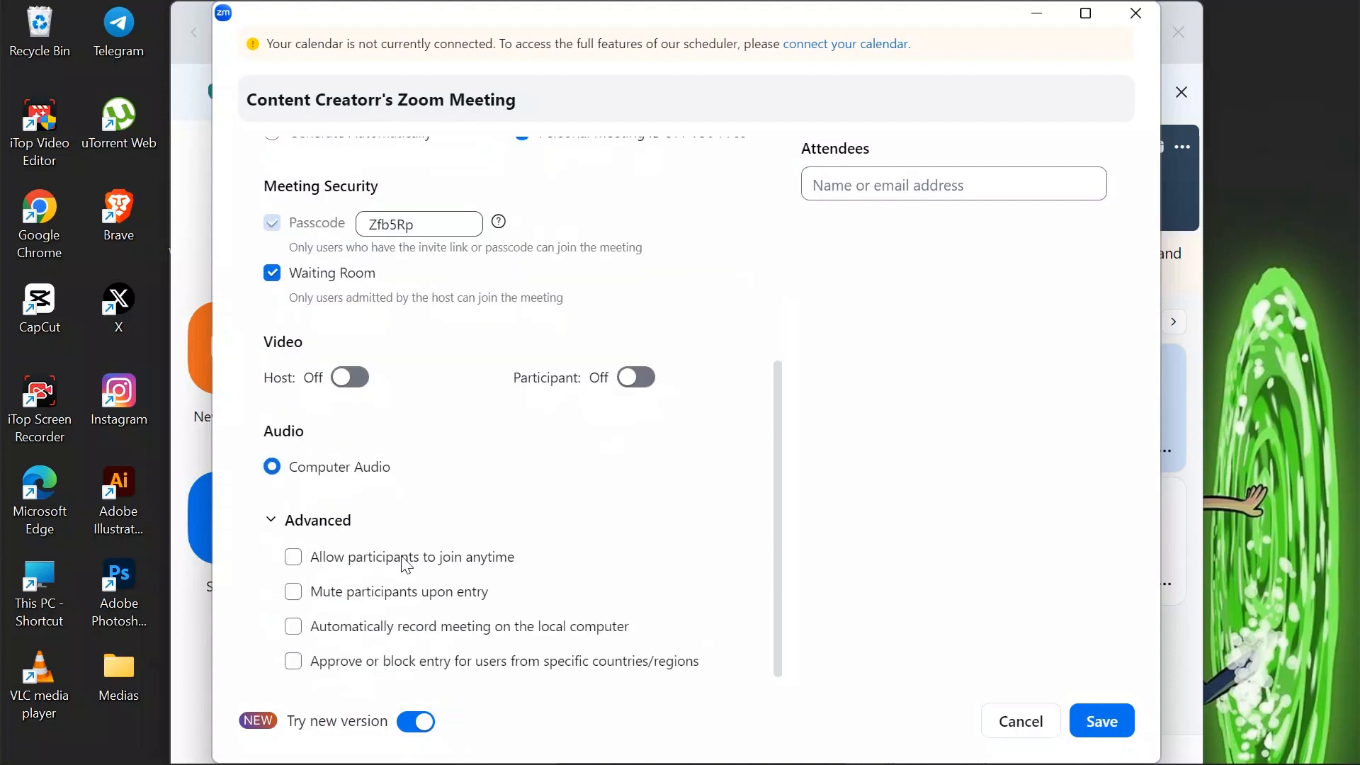
mouse_move(387, 562)
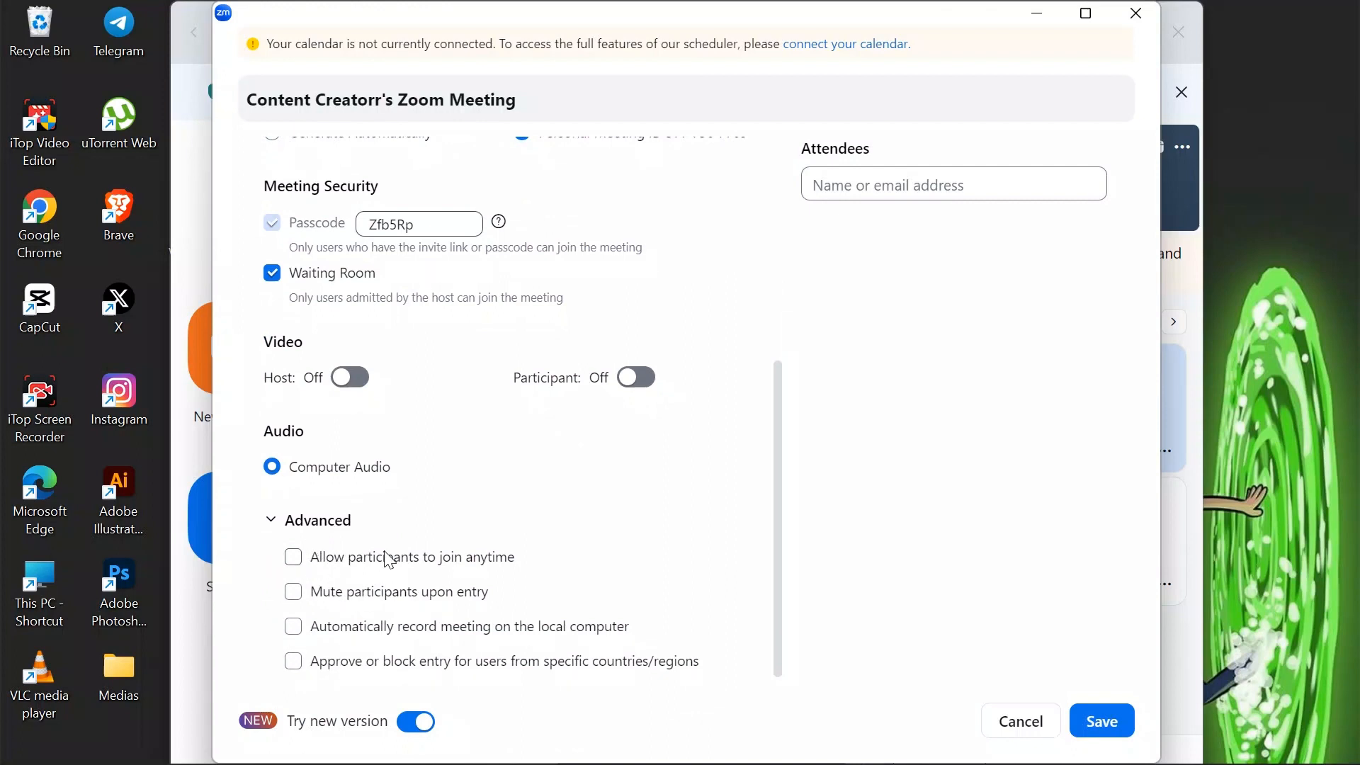
mouse_move(1018, 619)
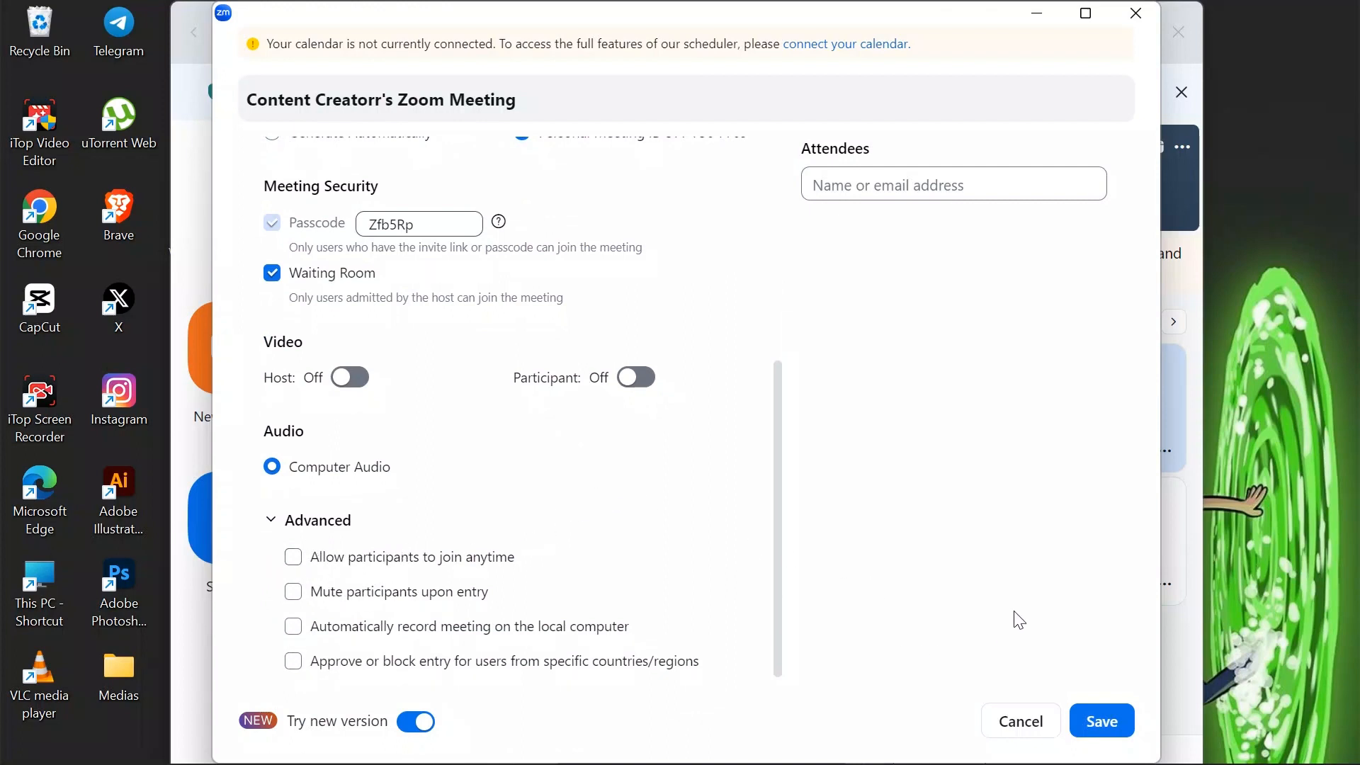
Save the scheduled meeting so it appears in today's list
click(1101, 721)
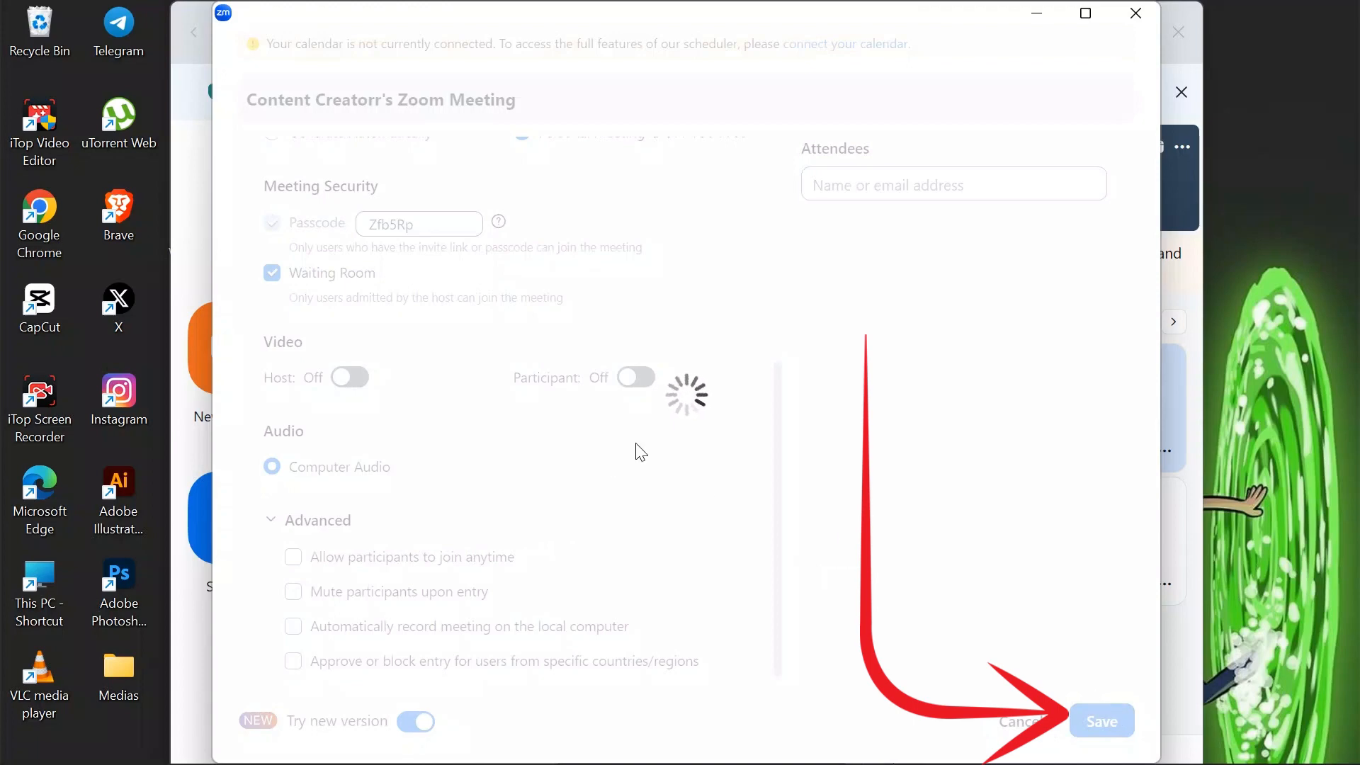
click(1102, 721)
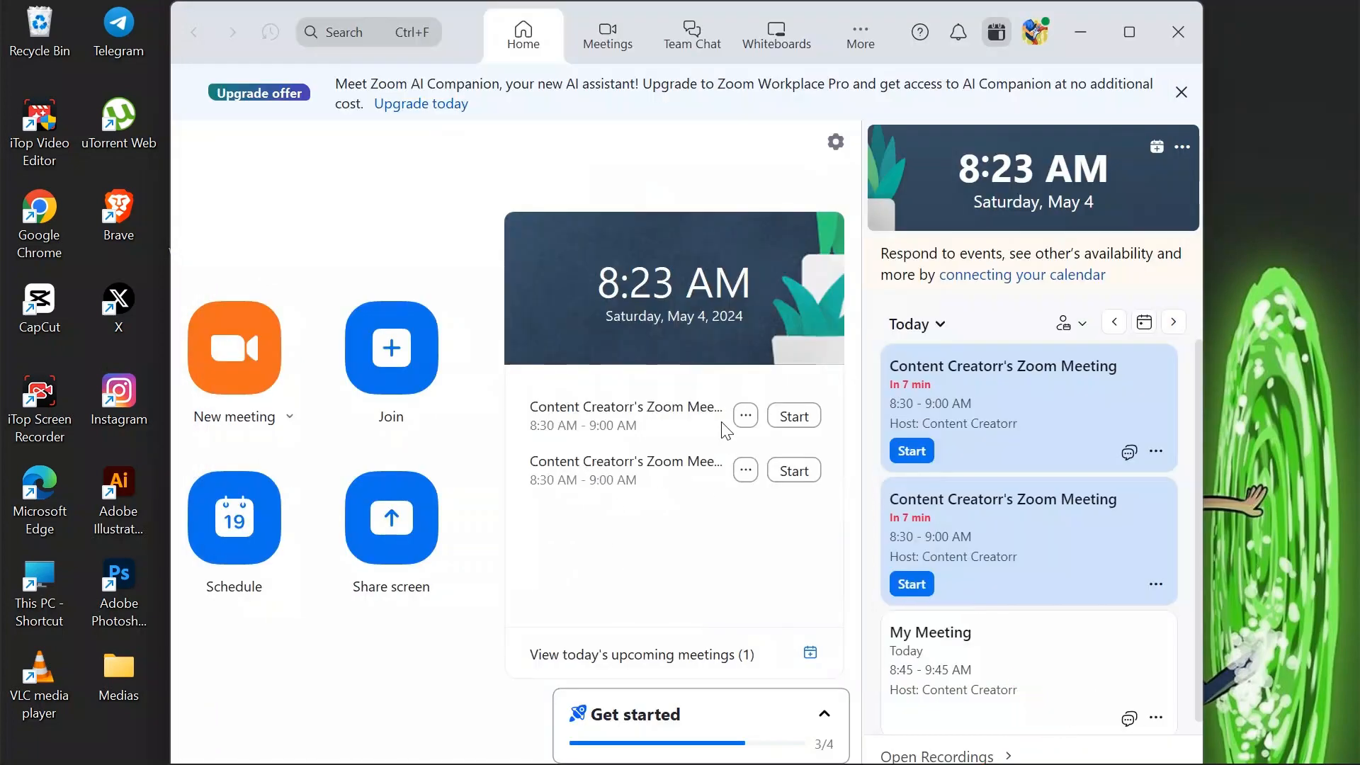
mouse_move(743, 415)
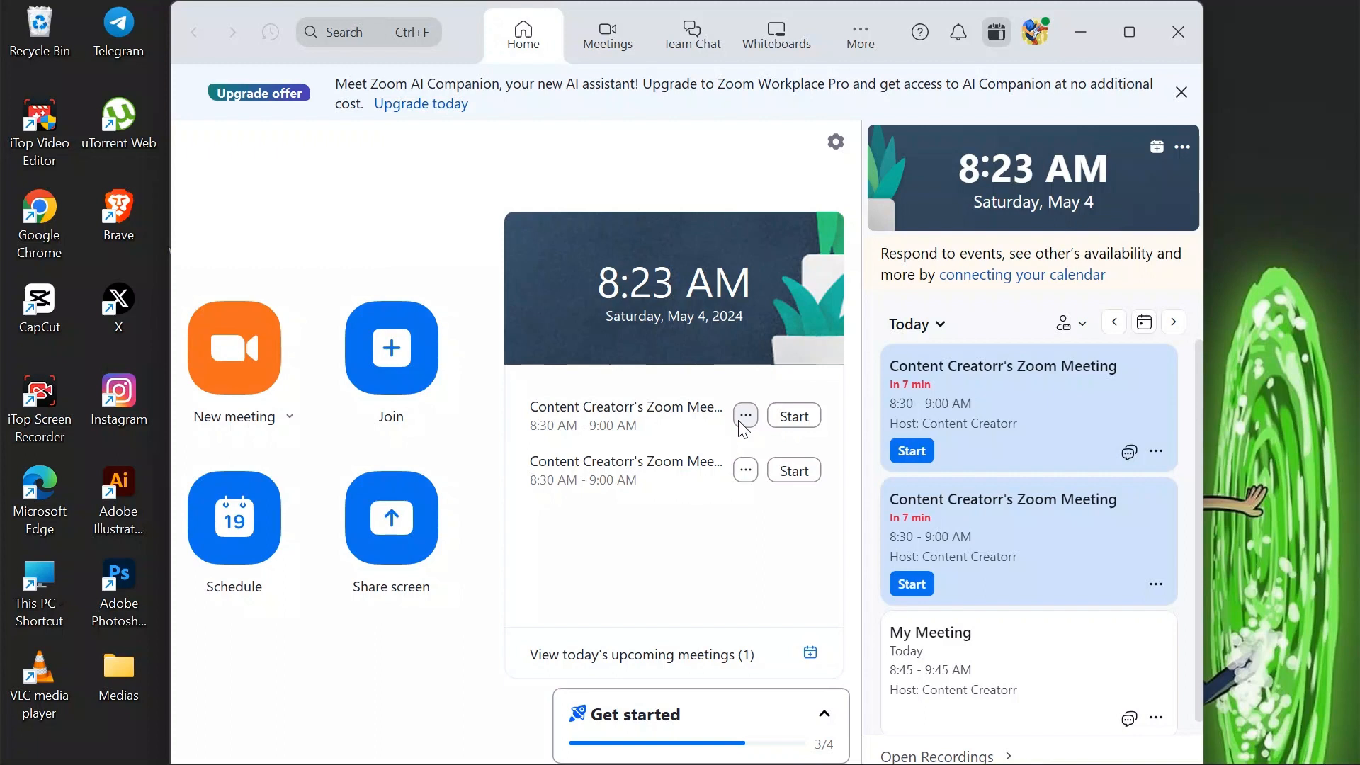
mouse_move(1282, 40)
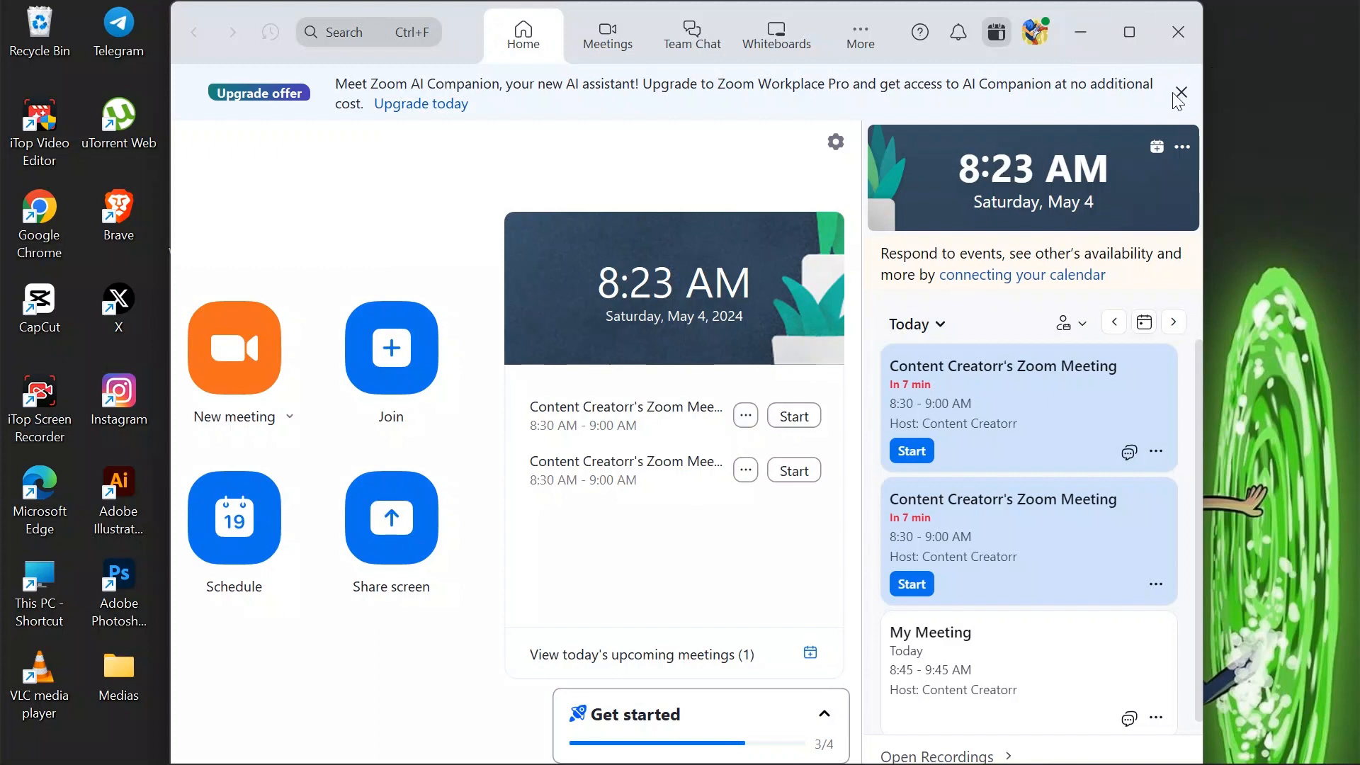
Dismiss the upgrade offer and close Zoom Workplace
click(1177, 95)
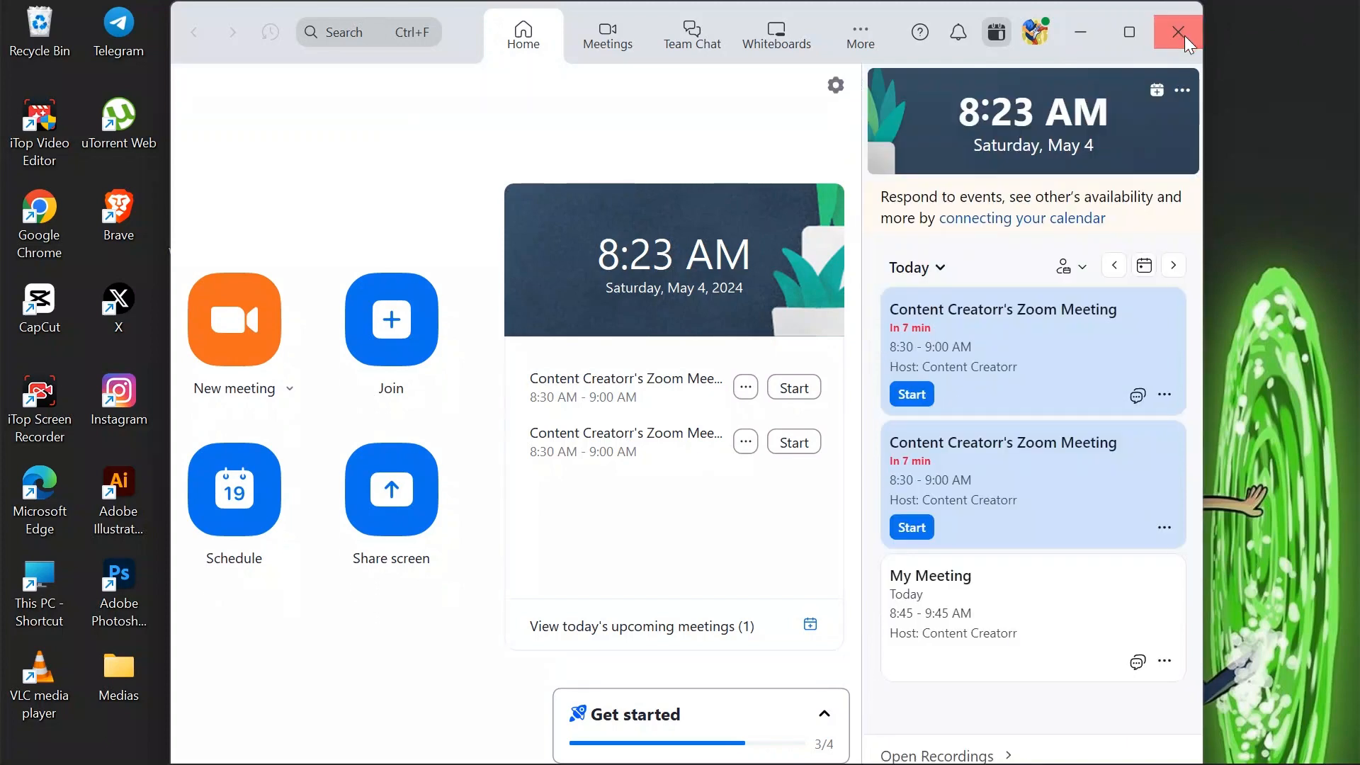
click(1177, 33)
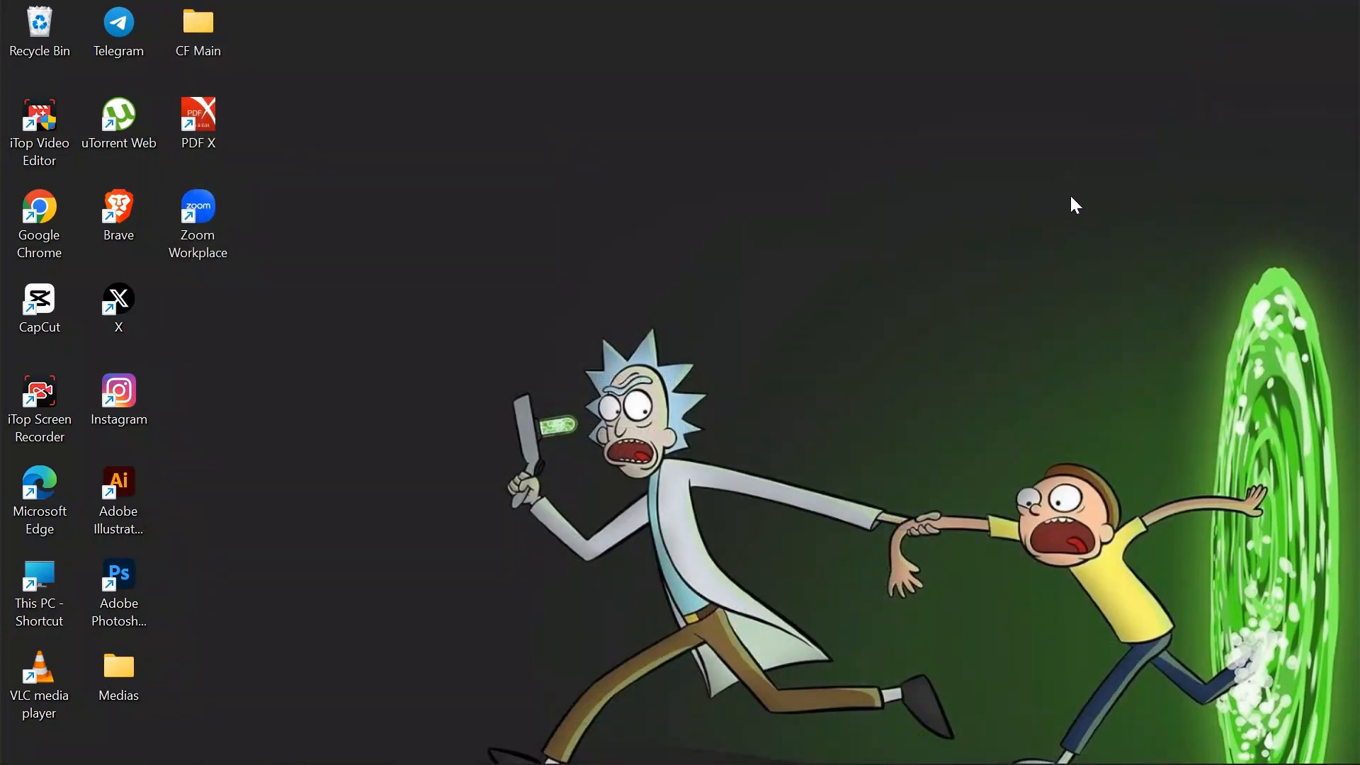
mouse_move(1060, 210)
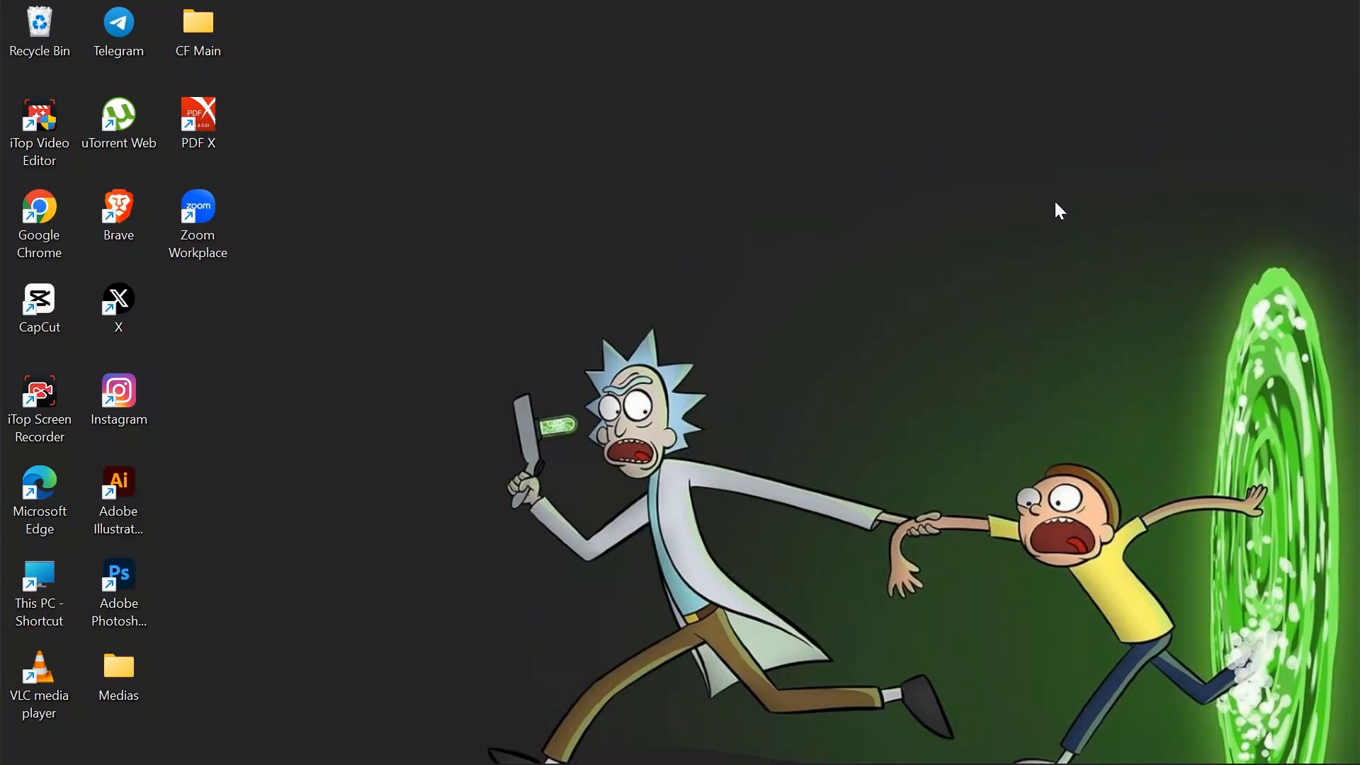